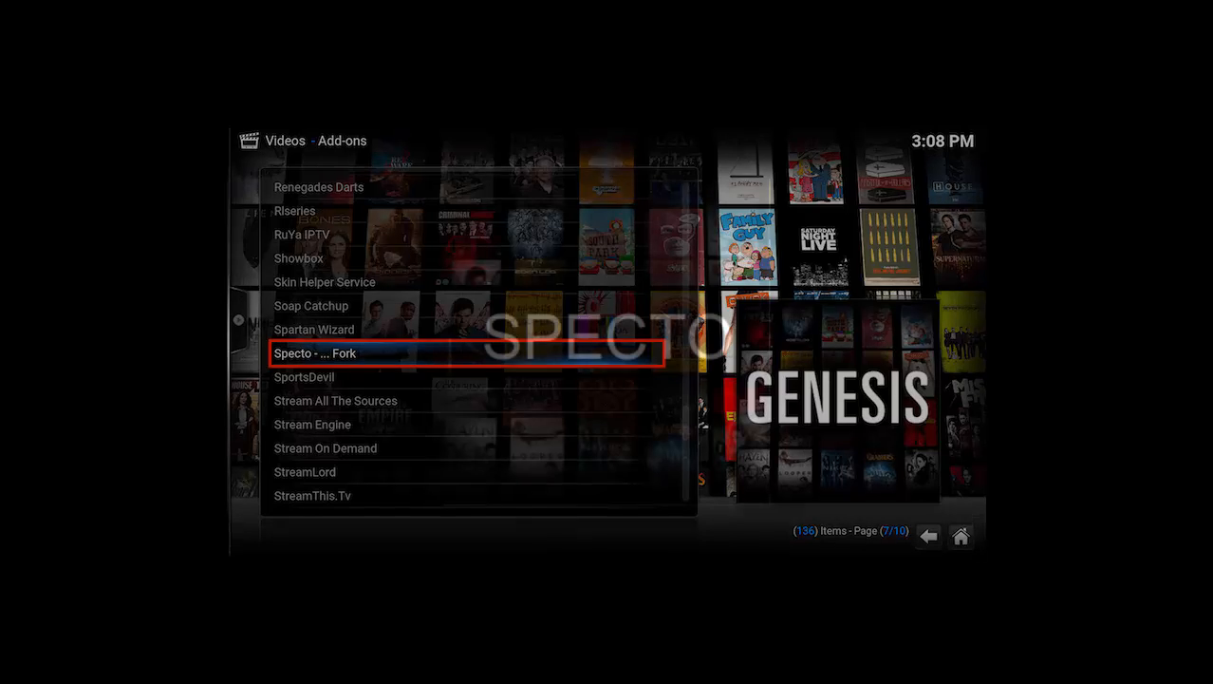
left_click(315, 353)
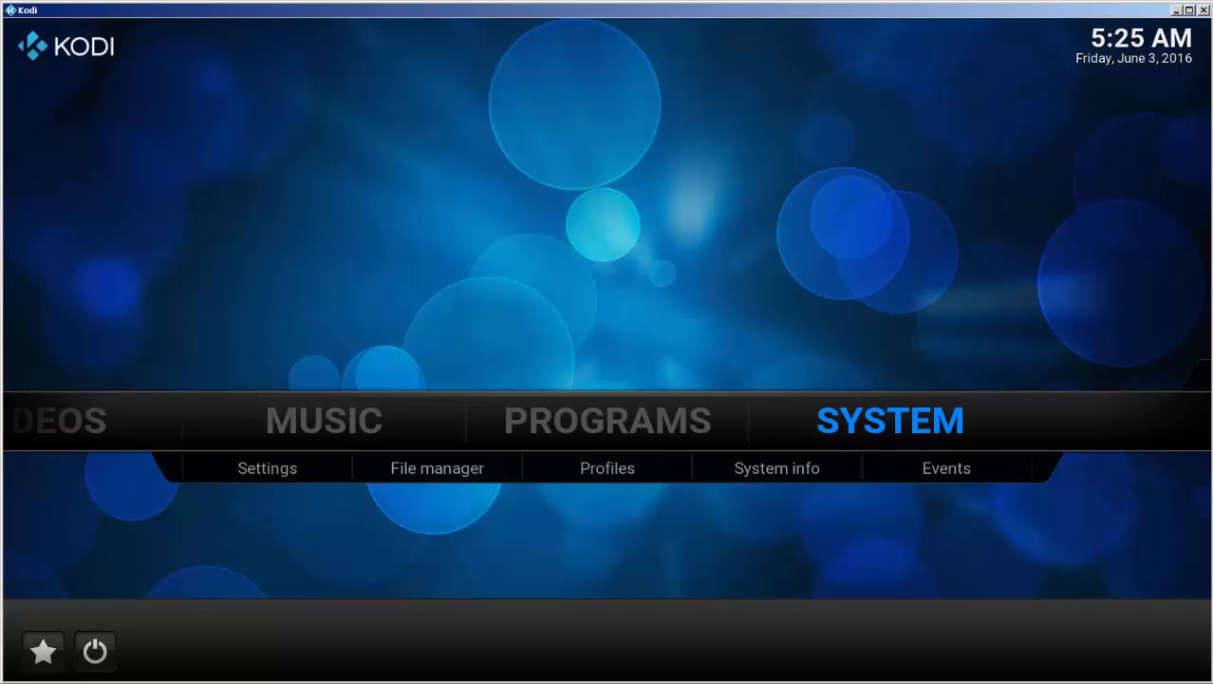
mouse_move(437, 467)
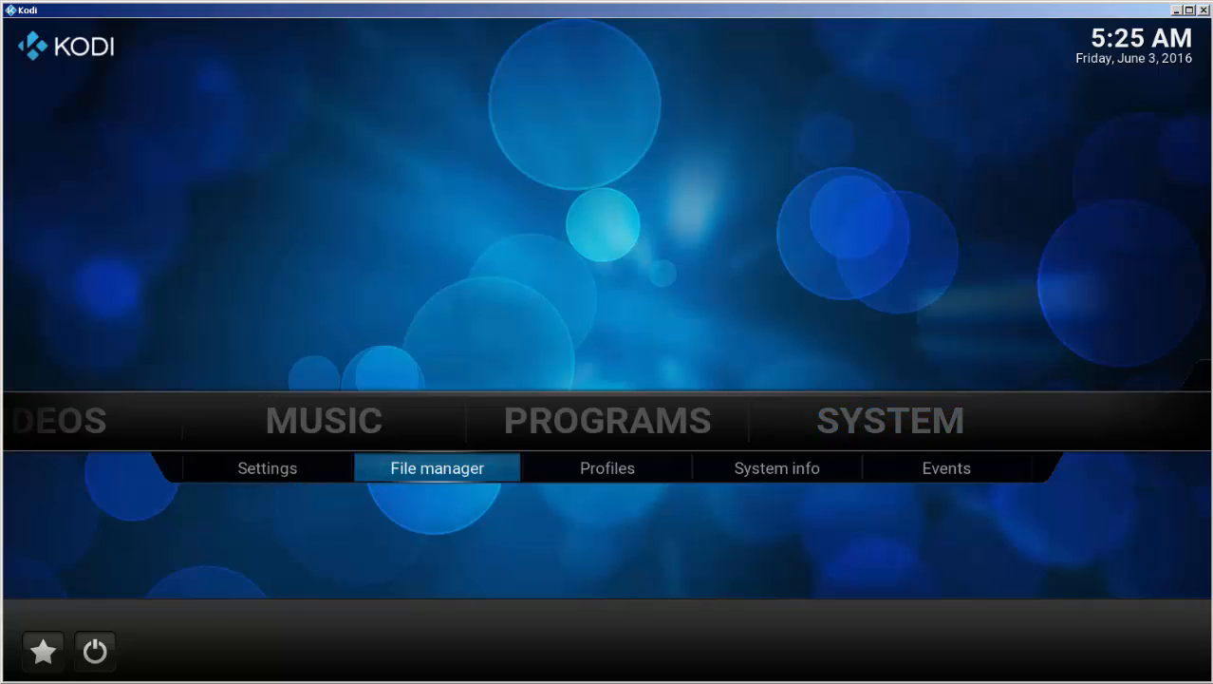
left_click(437, 468)
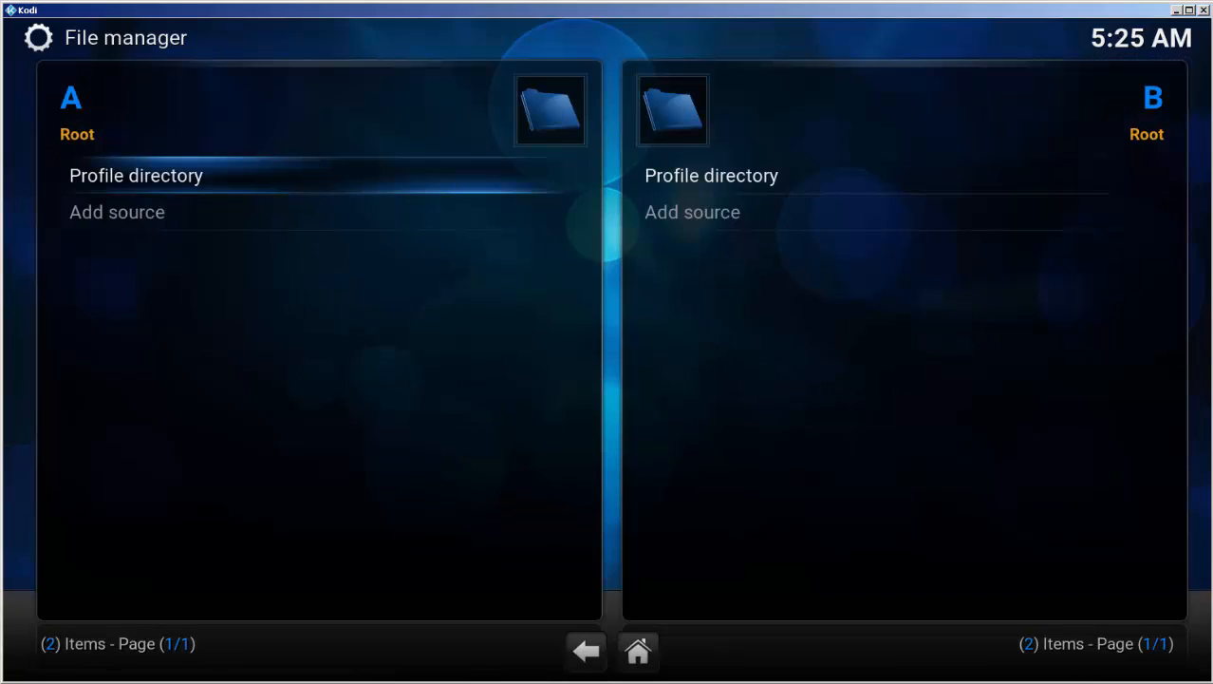
left_click(117, 212)
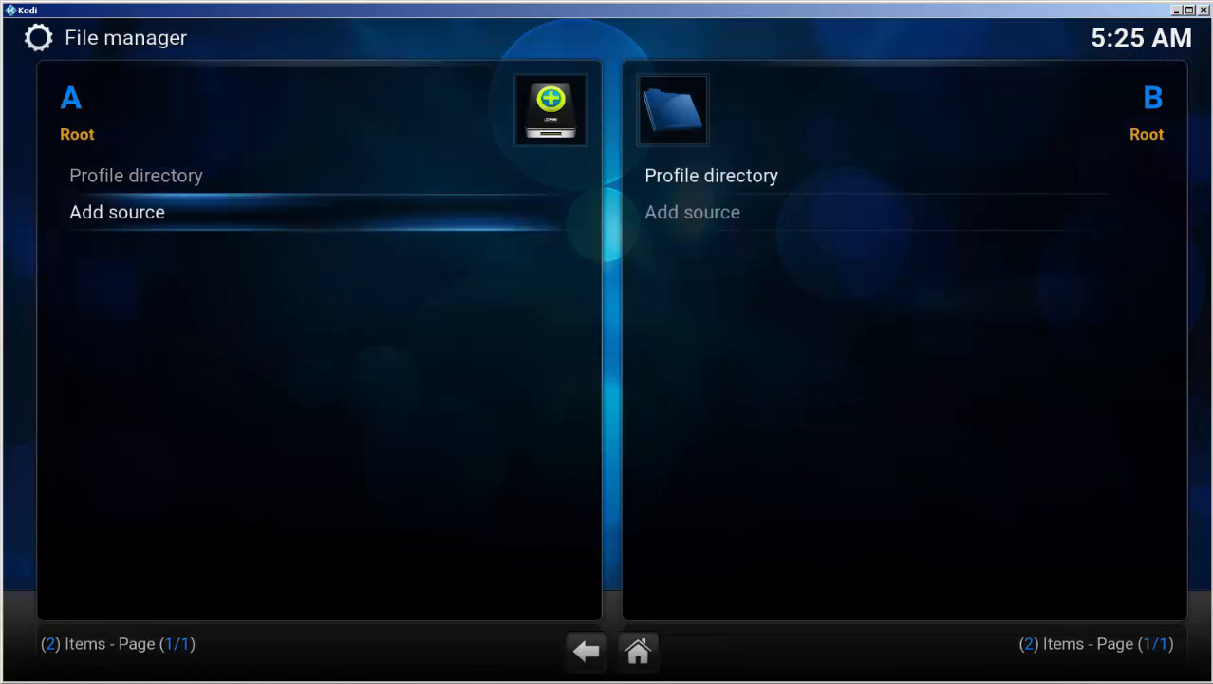
left_click(117, 211)
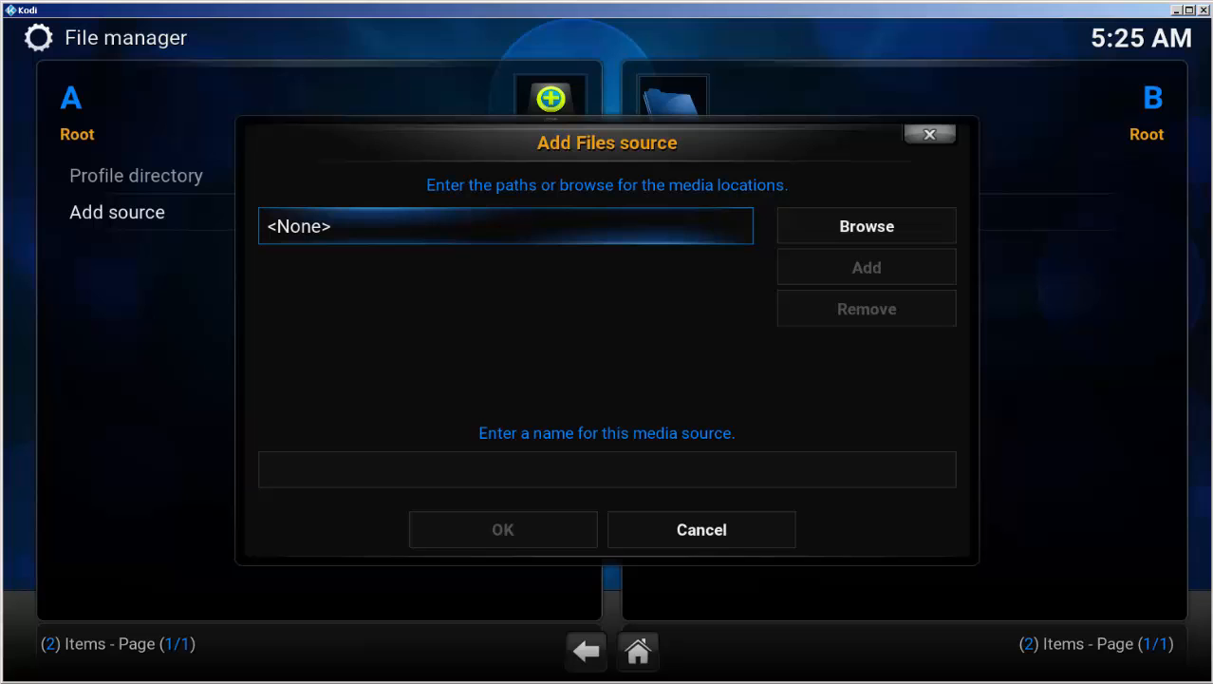
left_click(506, 226)
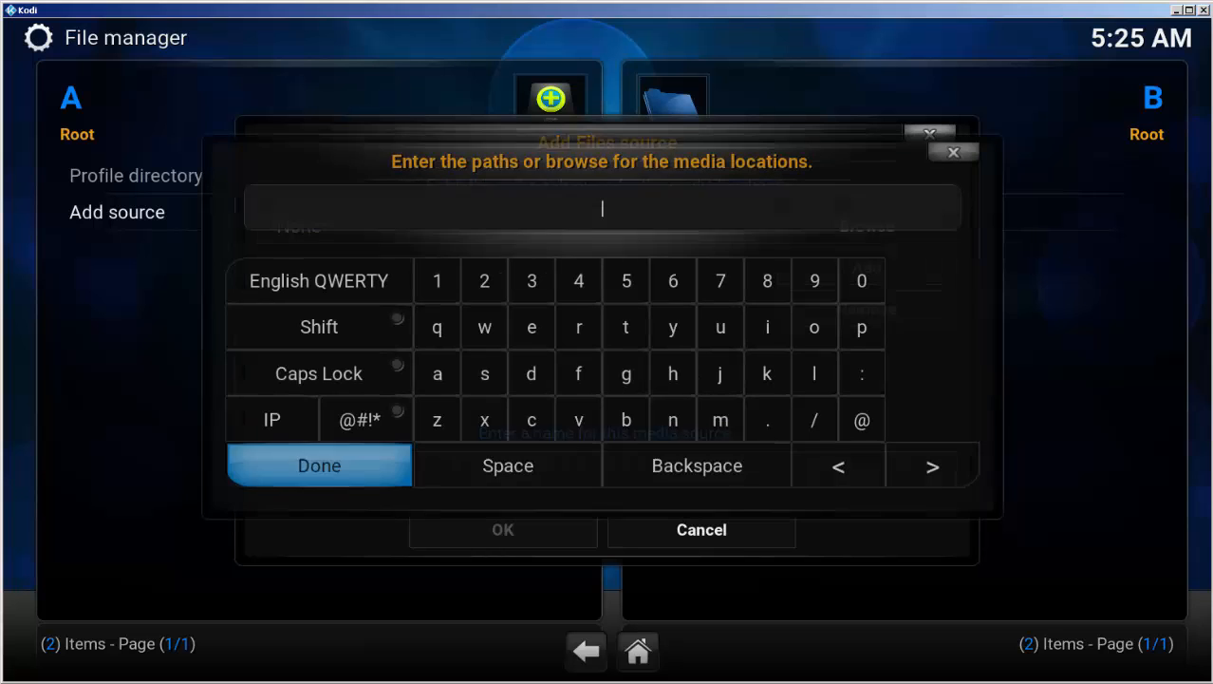
type("http://kodi.filmkodi.com")
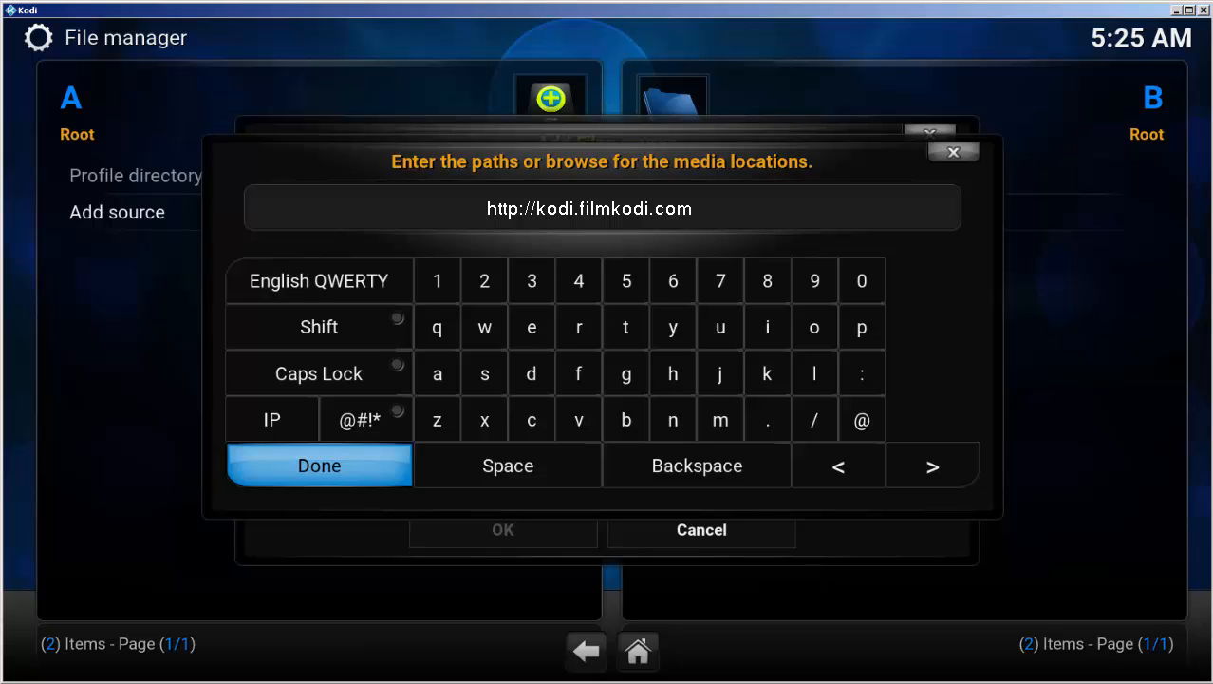
left_click(319, 465)
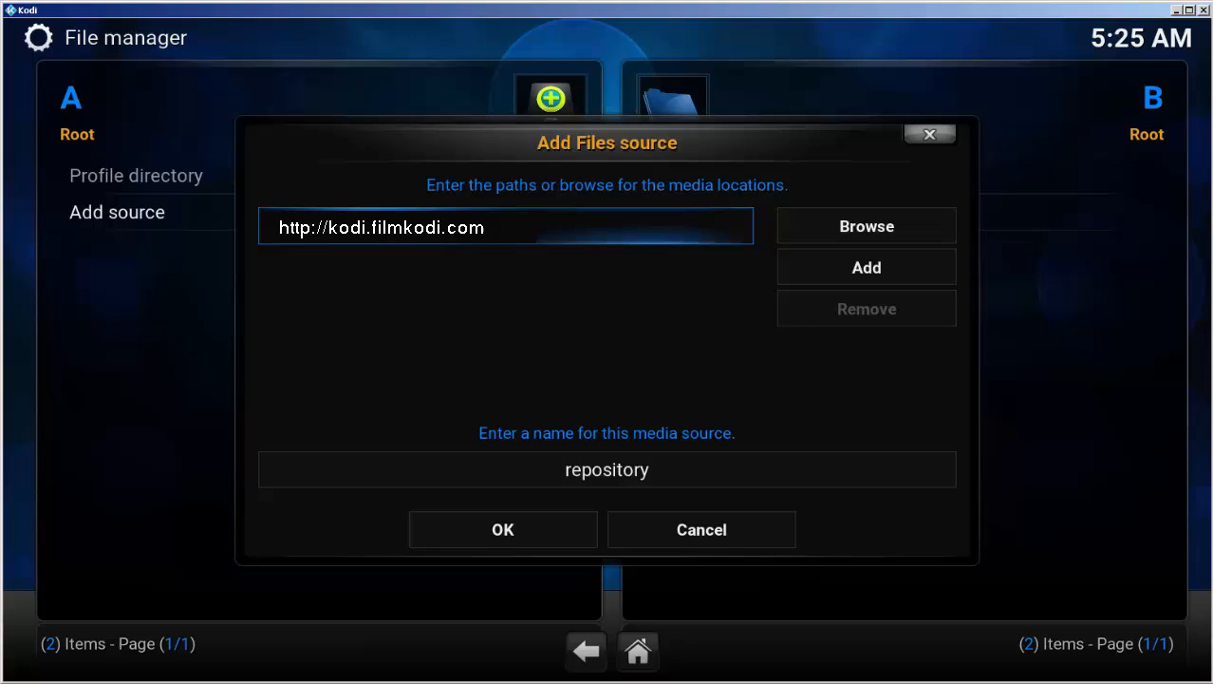
type("FilmKodi Repo")
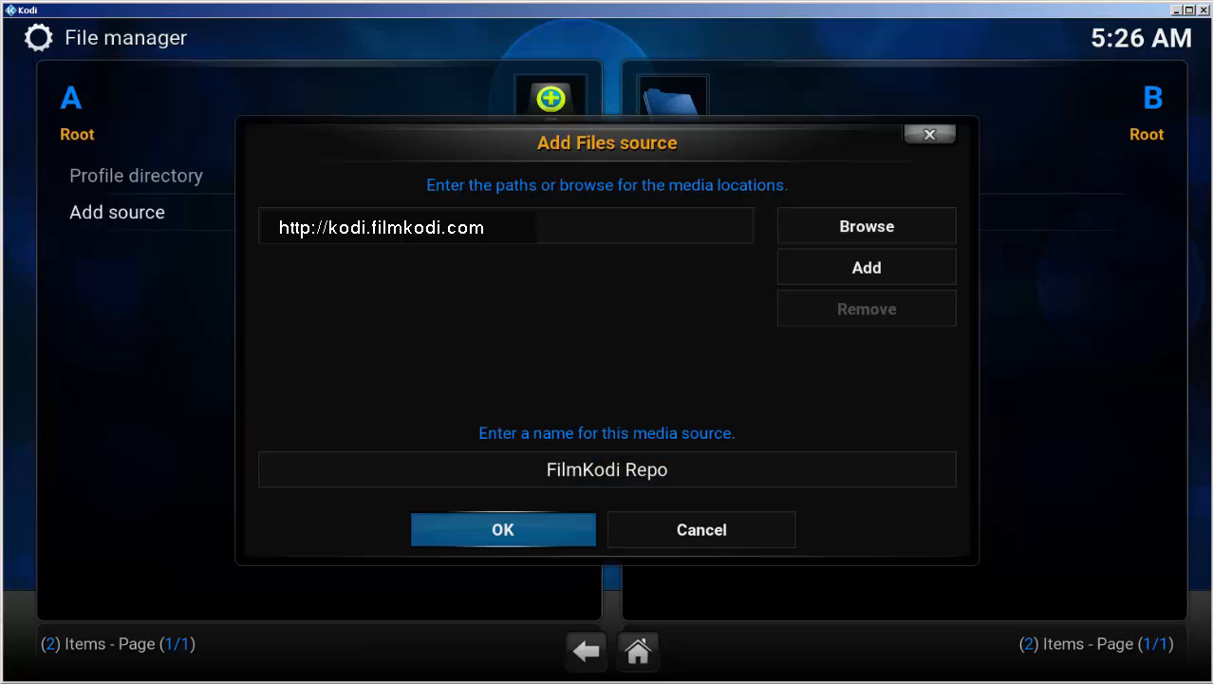
left_click(502, 528)
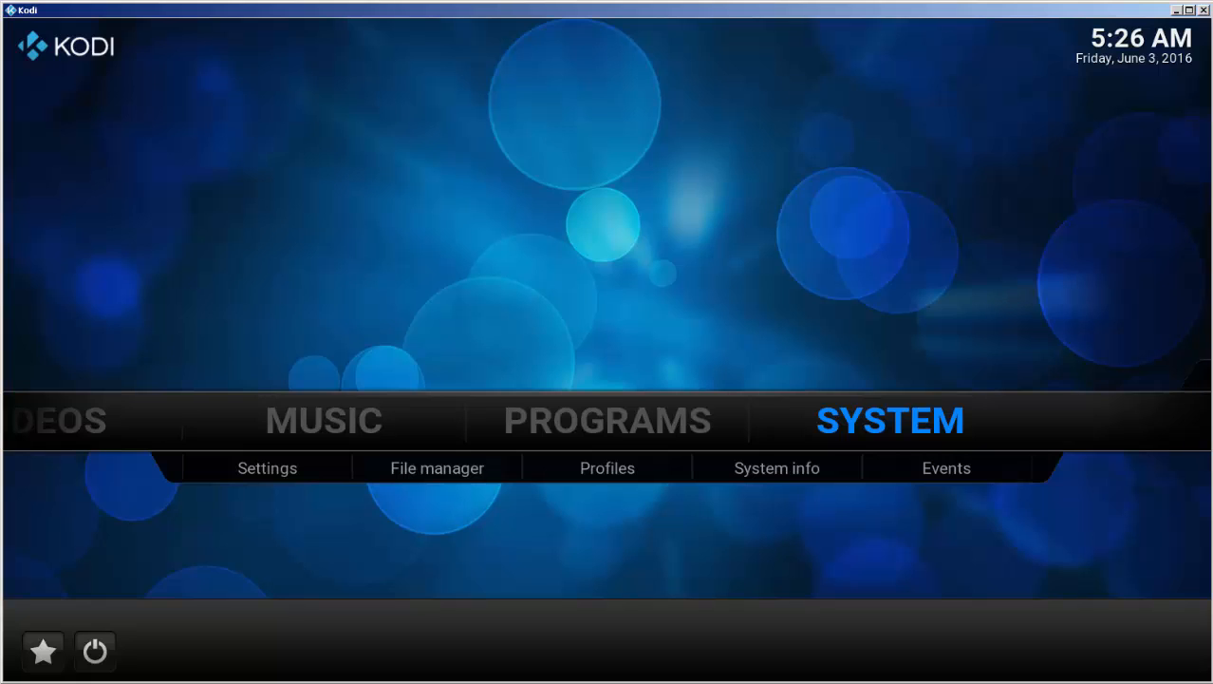
Install repository.filmkodi.com.zip from FilmKodi Repo using Add-ons > Install from zip file.
left_click(266, 468)
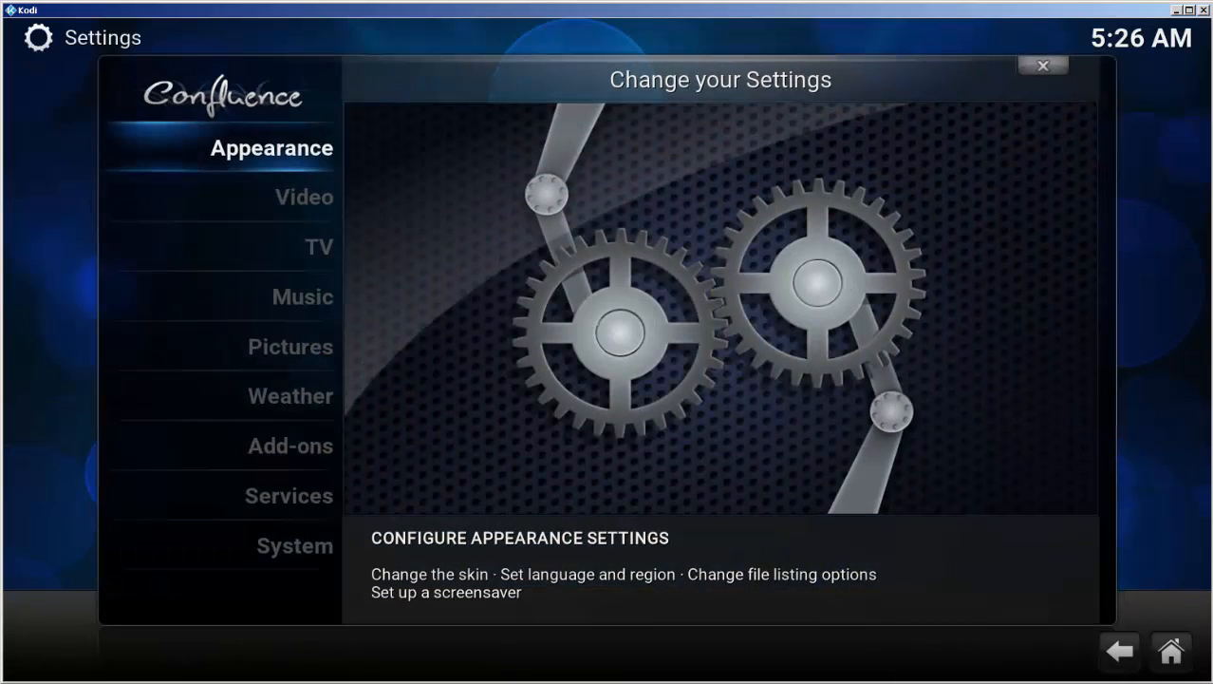
left_click(291, 445)
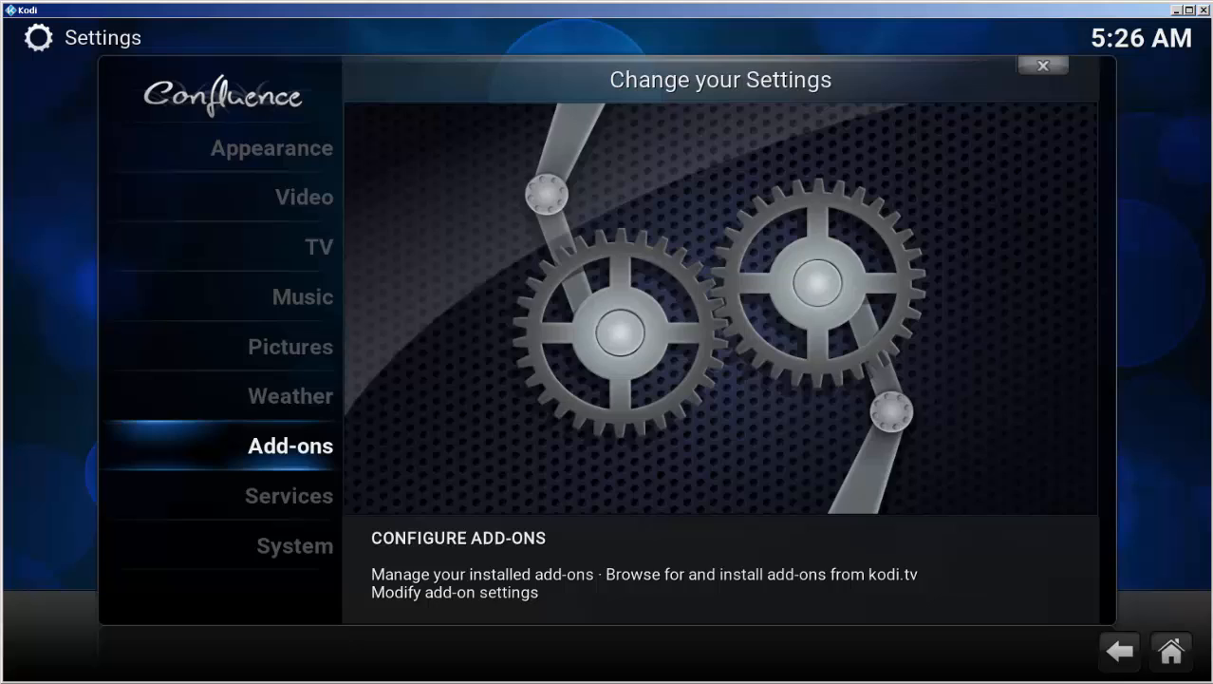
left_click(290, 445)
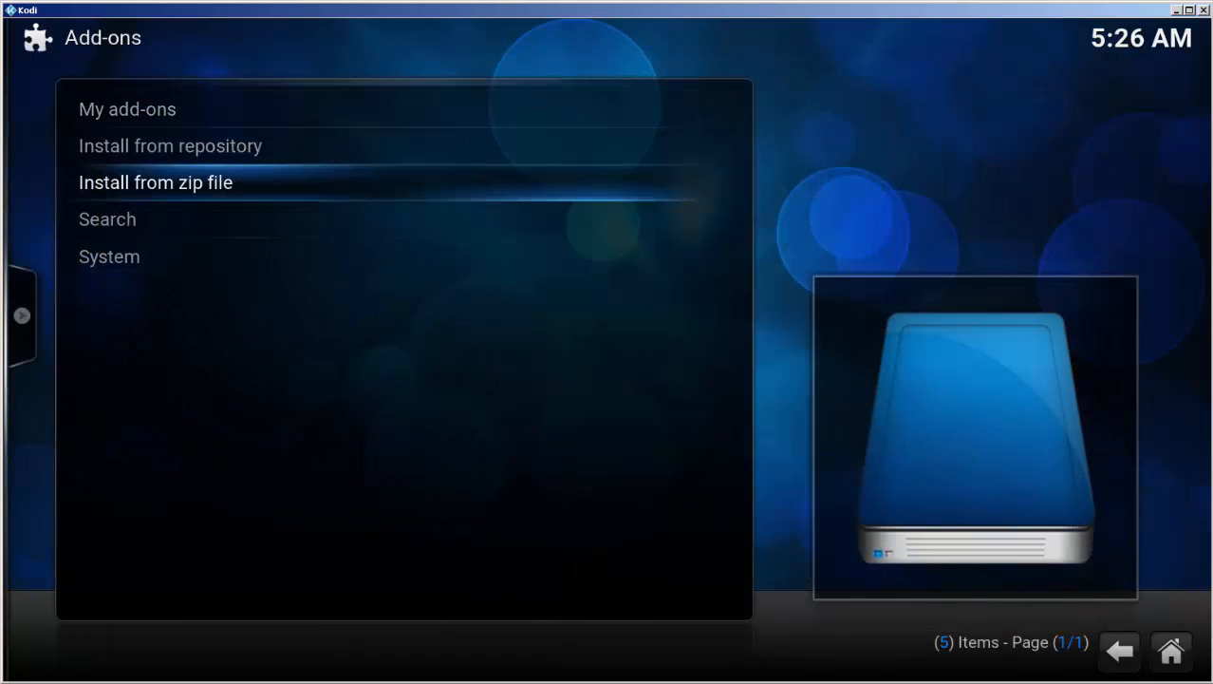
left_click(155, 182)
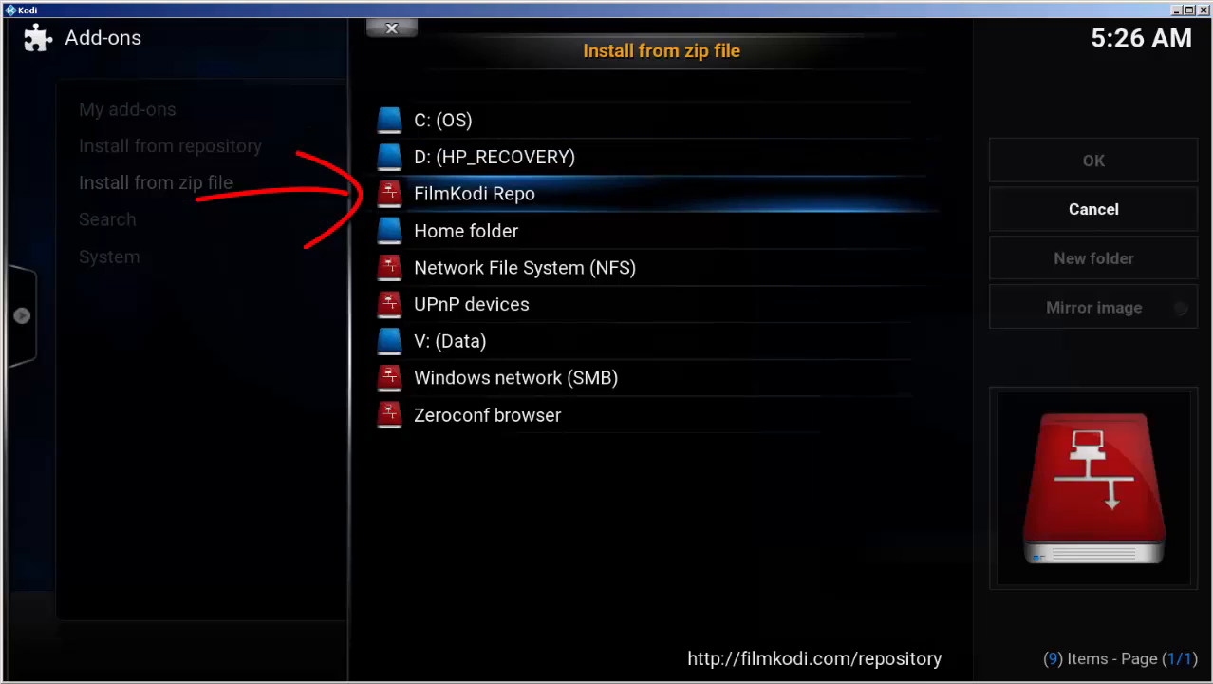
left_click(473, 193)
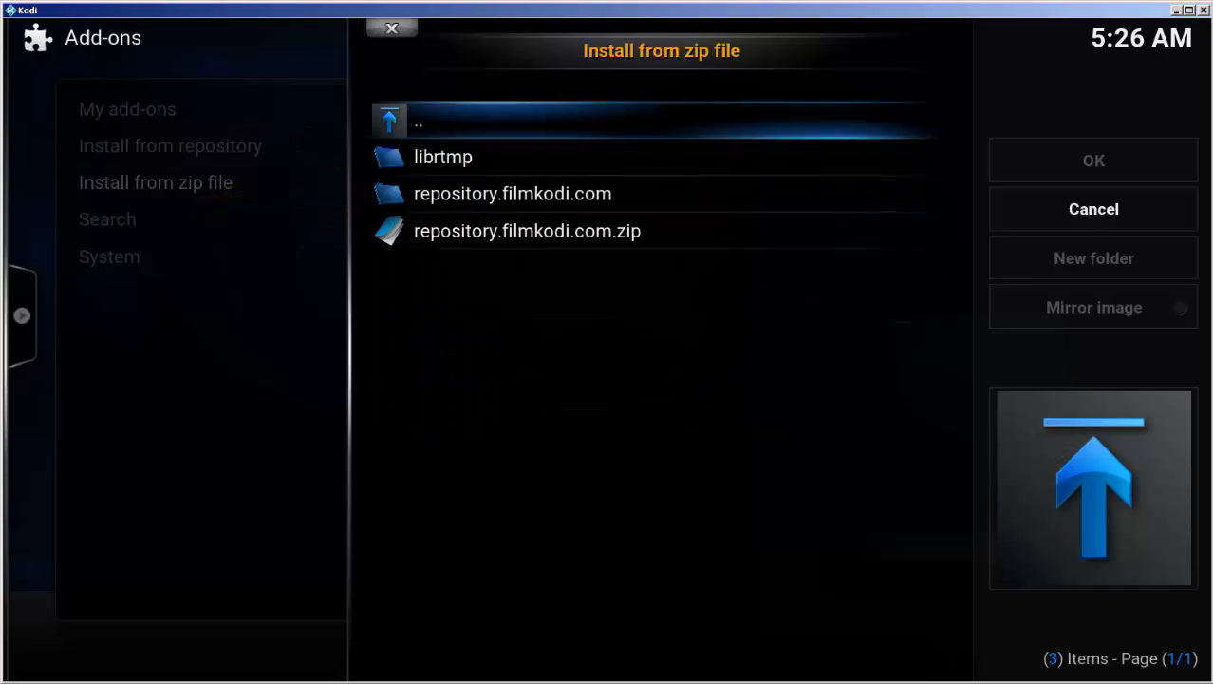
left_click(527, 230)
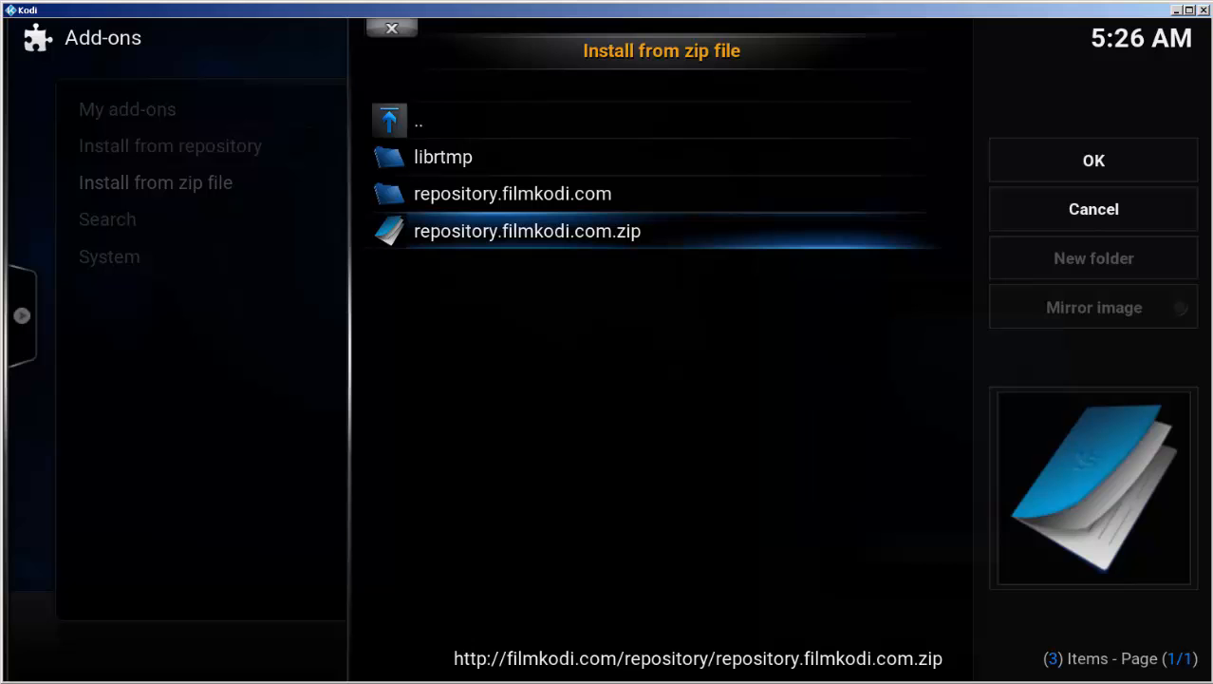
left_click(527, 231)
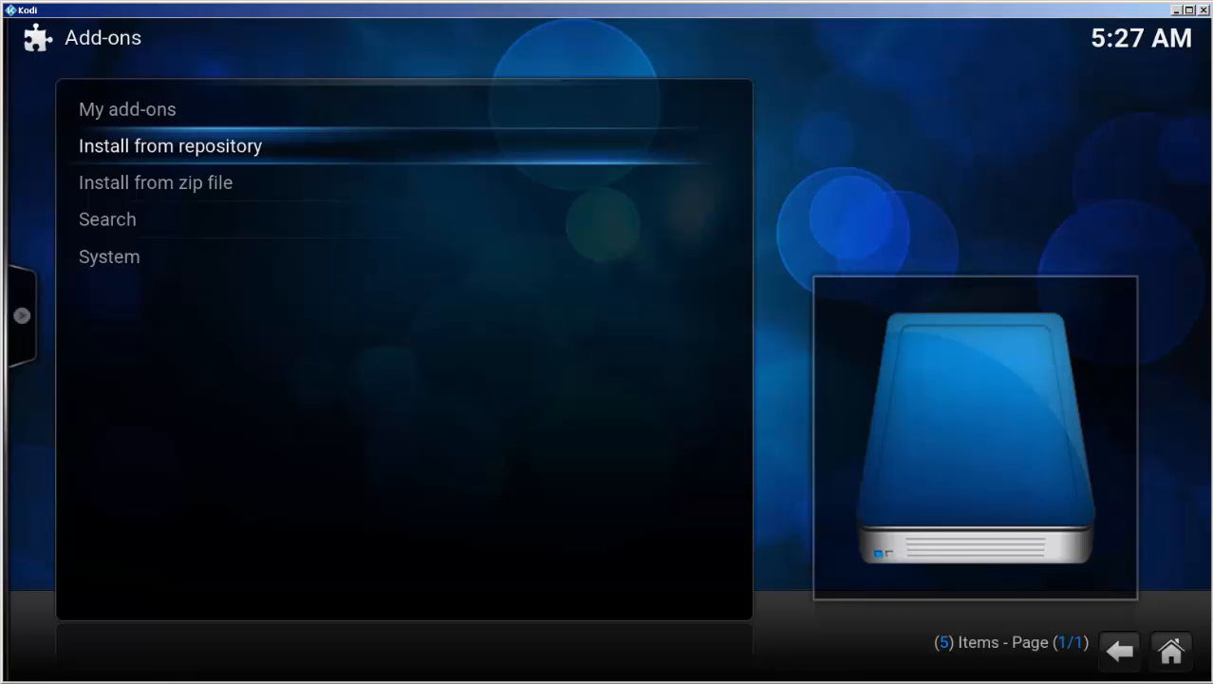
Install Specto Fork from the video add-ons of Filmkodi.com repository - MRKNOW.
left_click(170, 146)
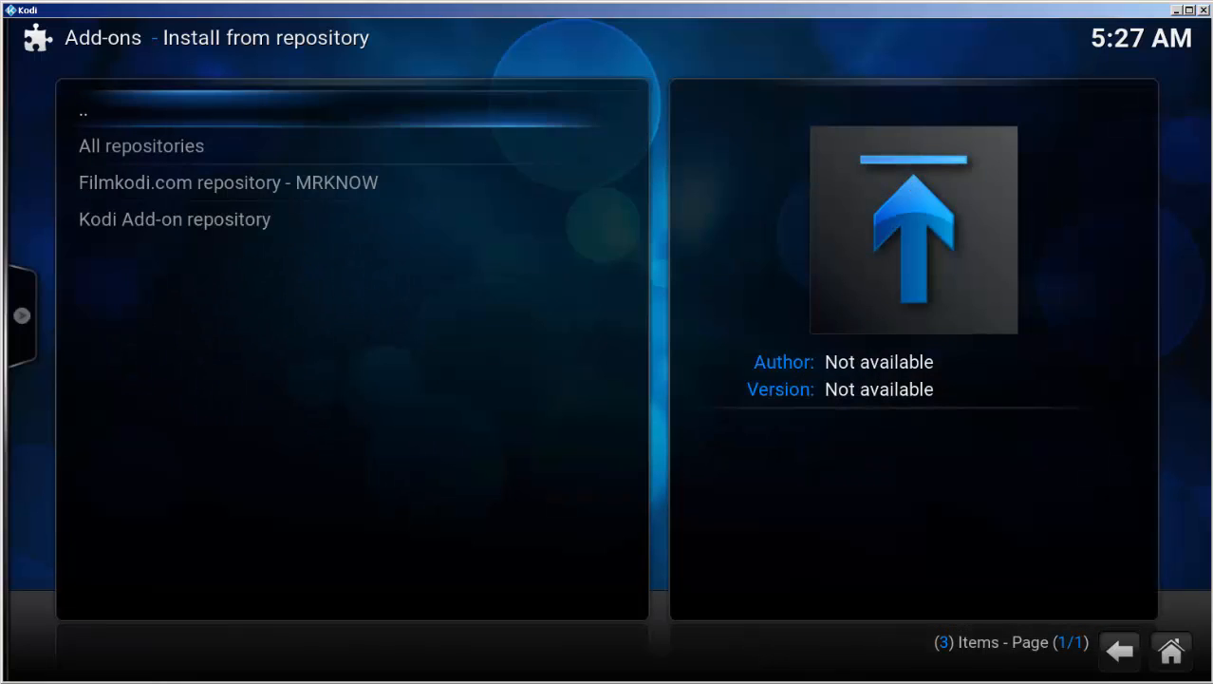
left_click(228, 183)
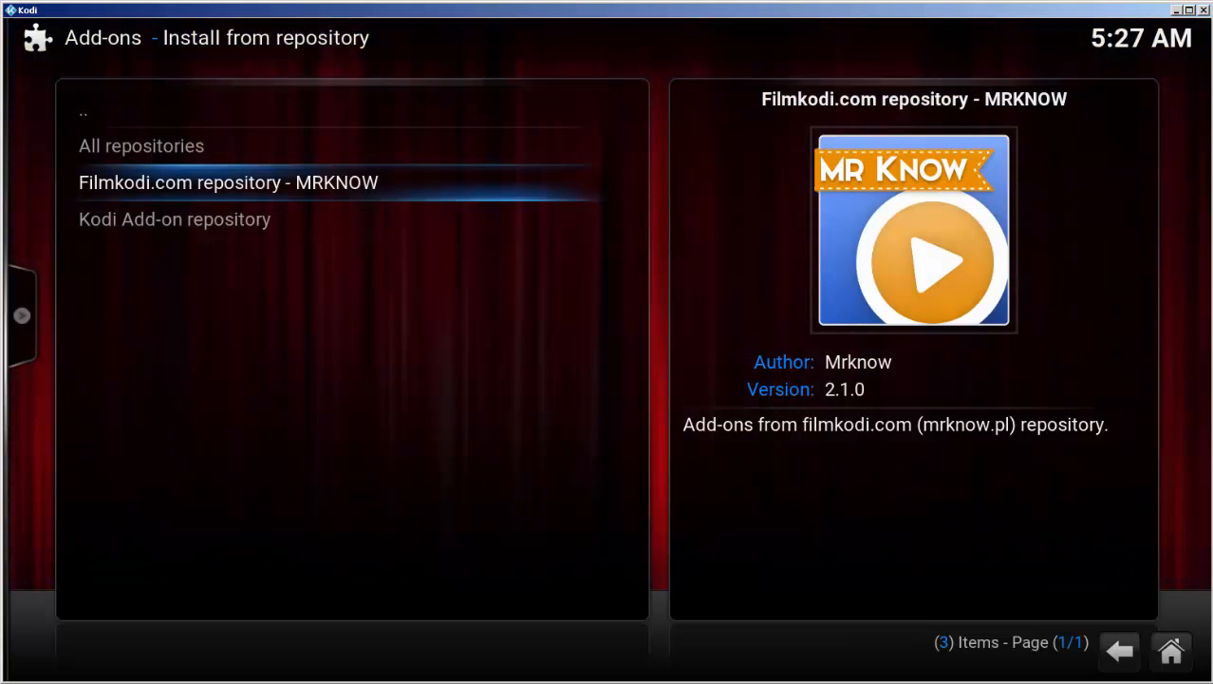
left_click(228, 182)
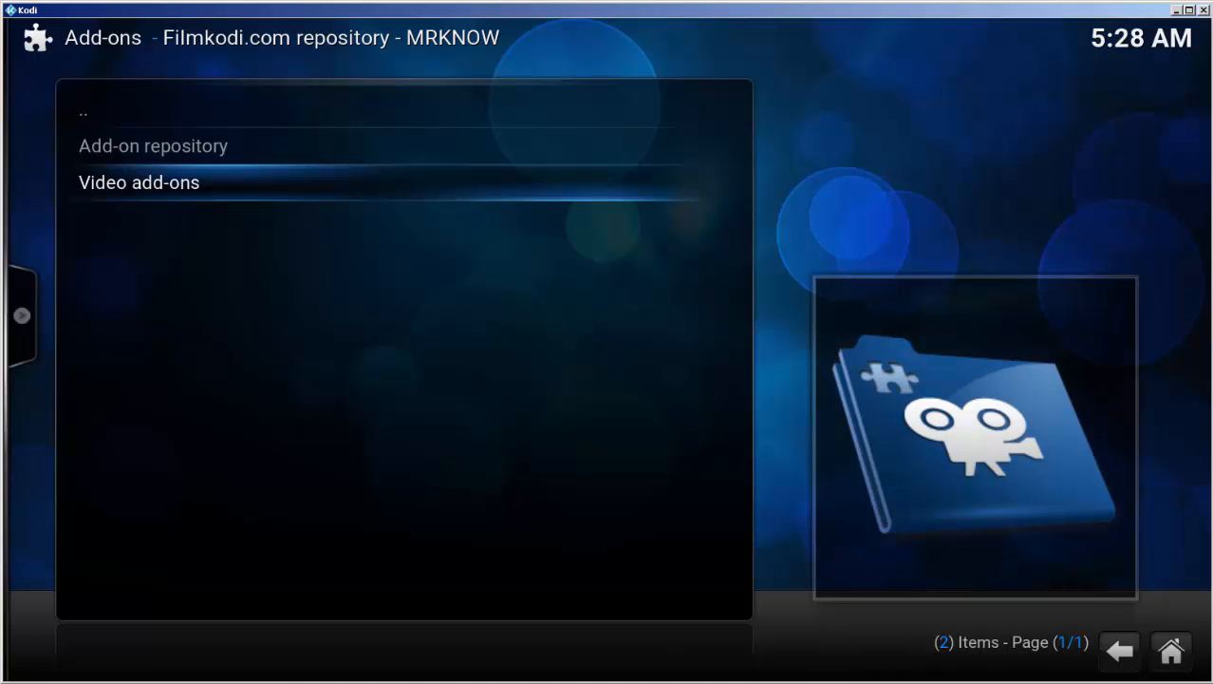
left_click(139, 183)
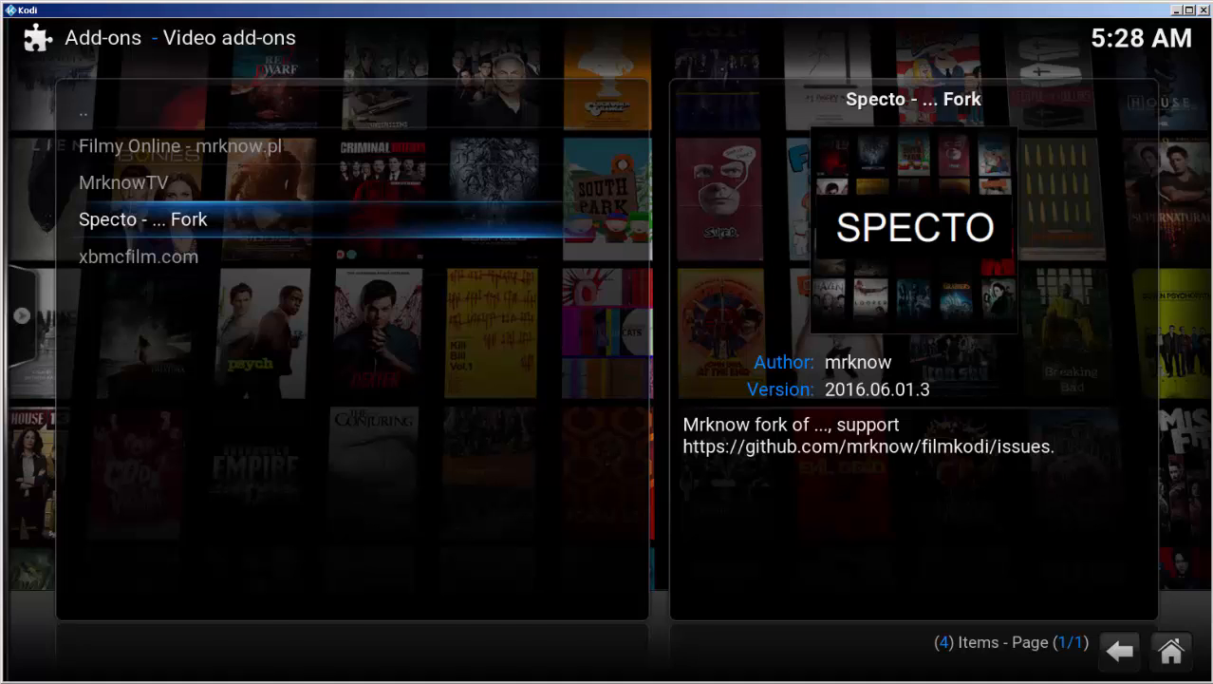
left_click(144, 219)
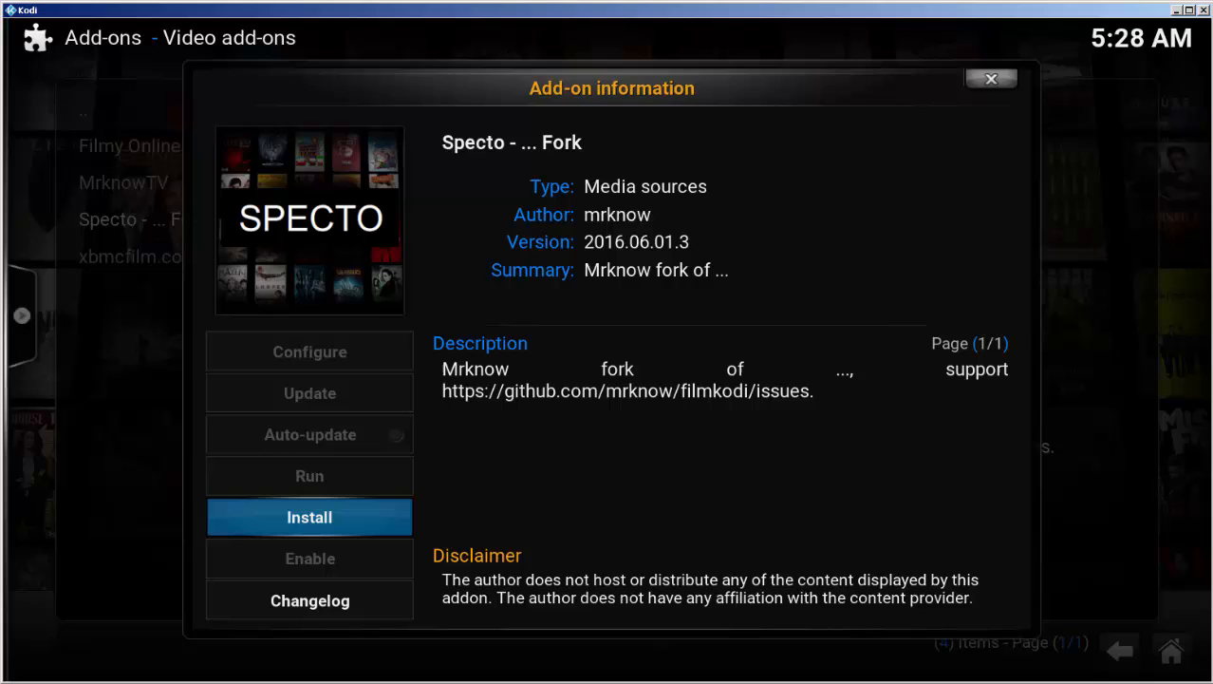
left_click(310, 516)
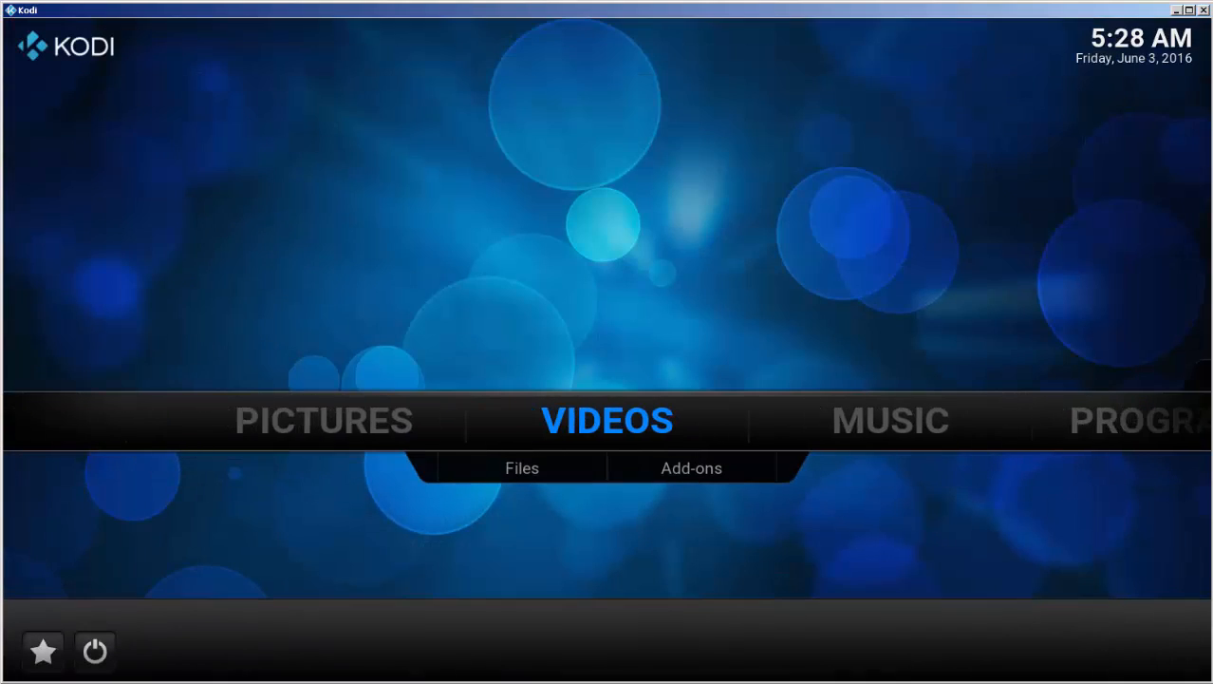
left_click(691, 467)
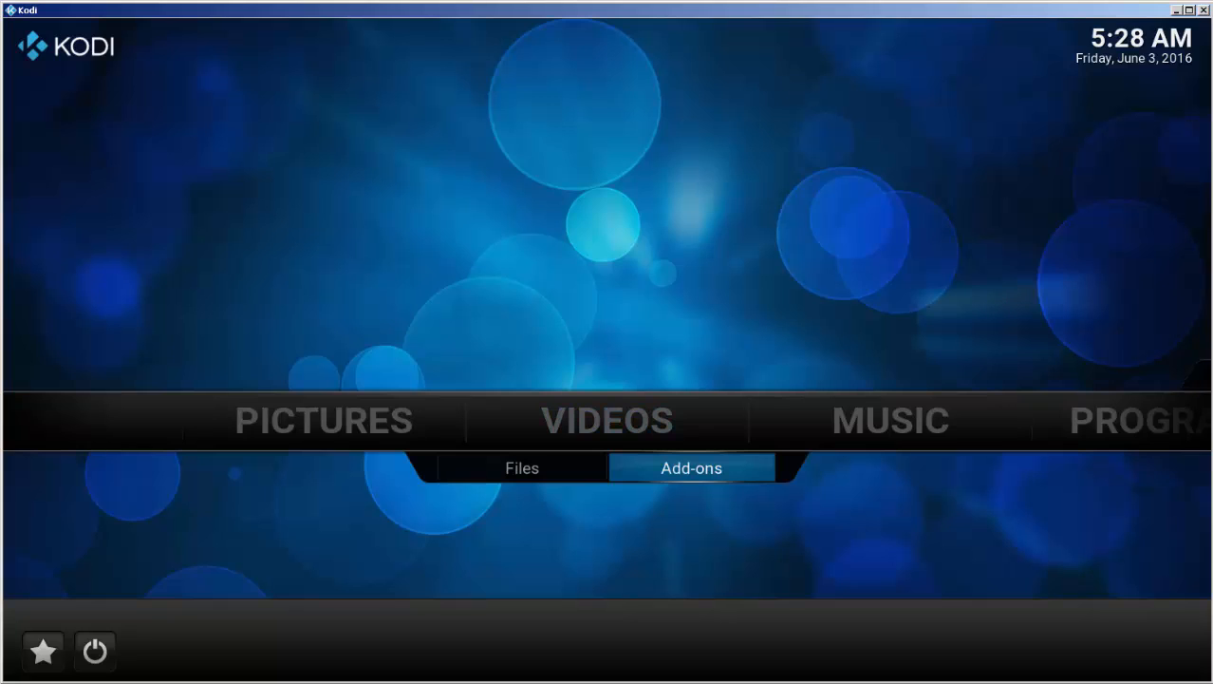
left_click(692, 467)
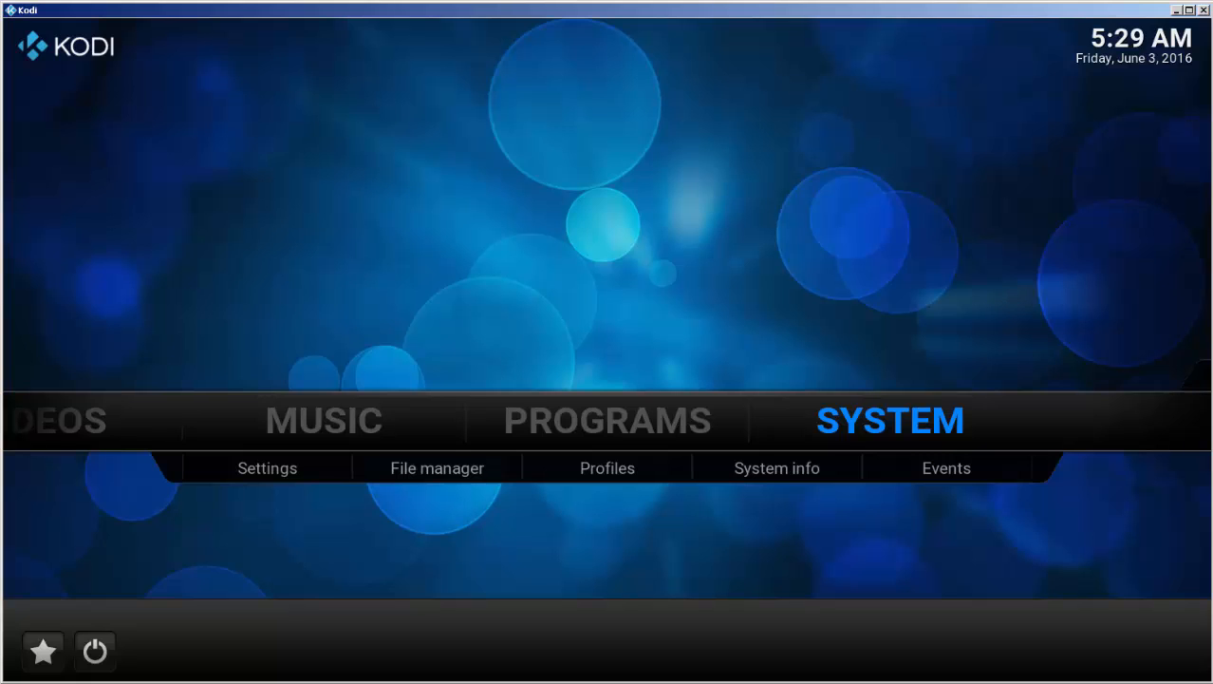
In Confluence skin settings' Add-on Shortcuts, choose Add-on 1 under the Videos submenu.
left_click(267, 467)
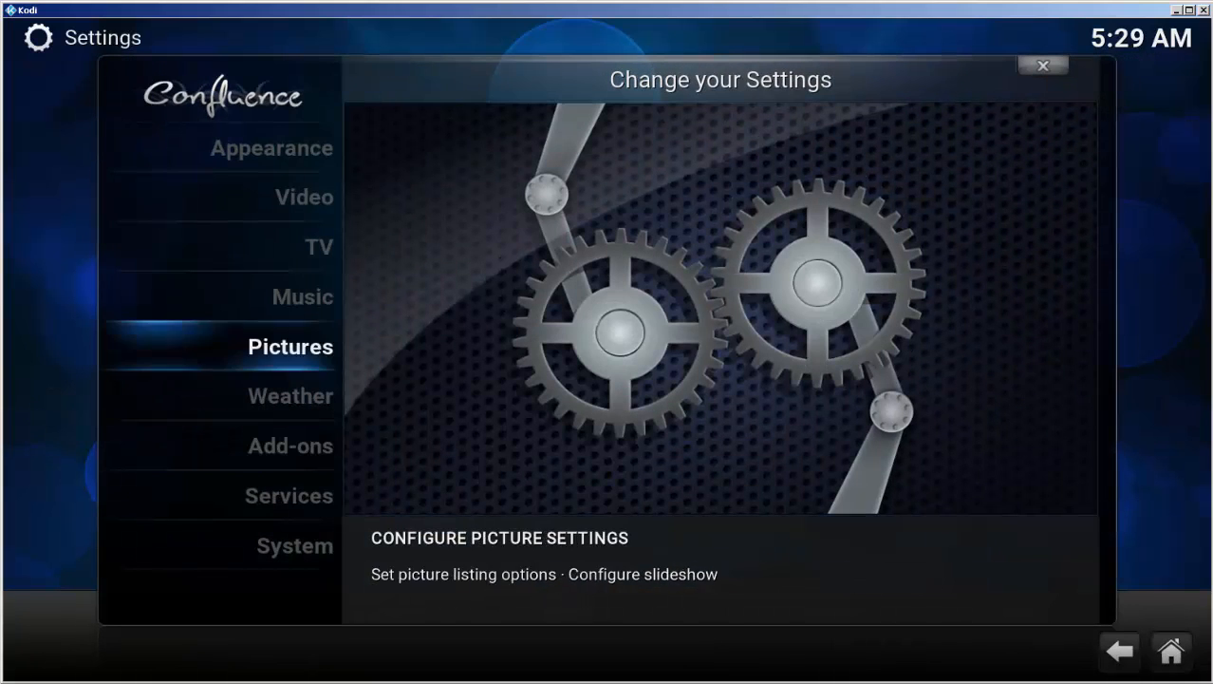
left_click(270, 147)
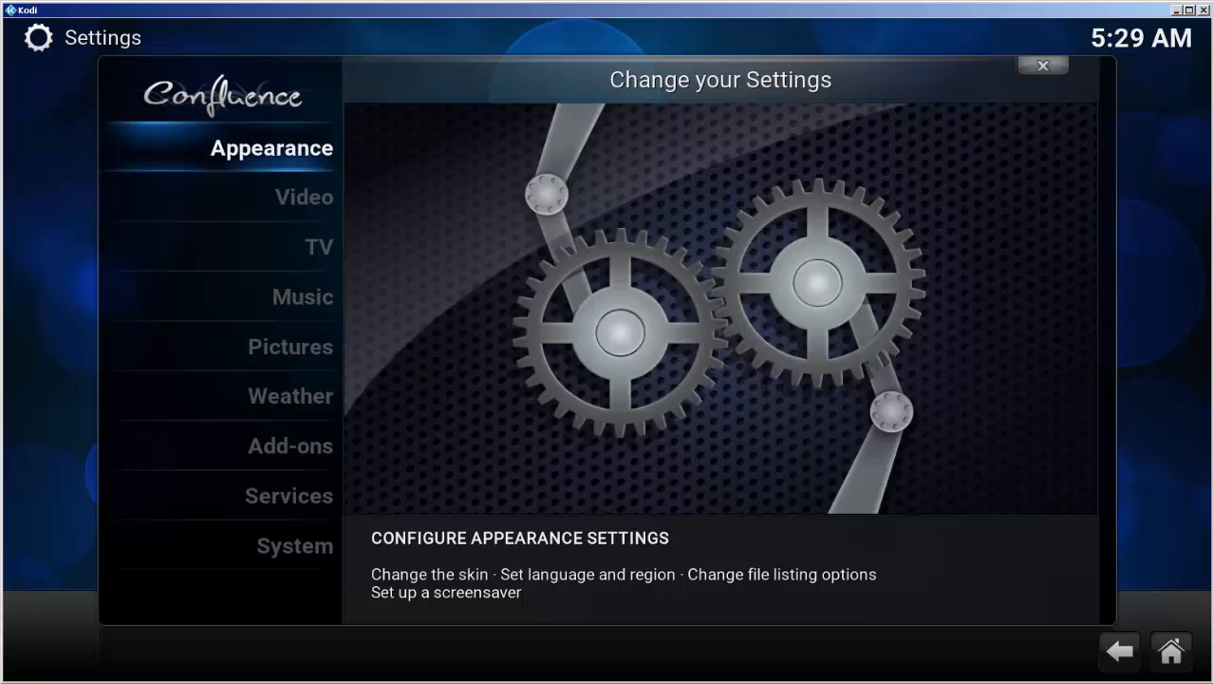
left_click(271, 147)
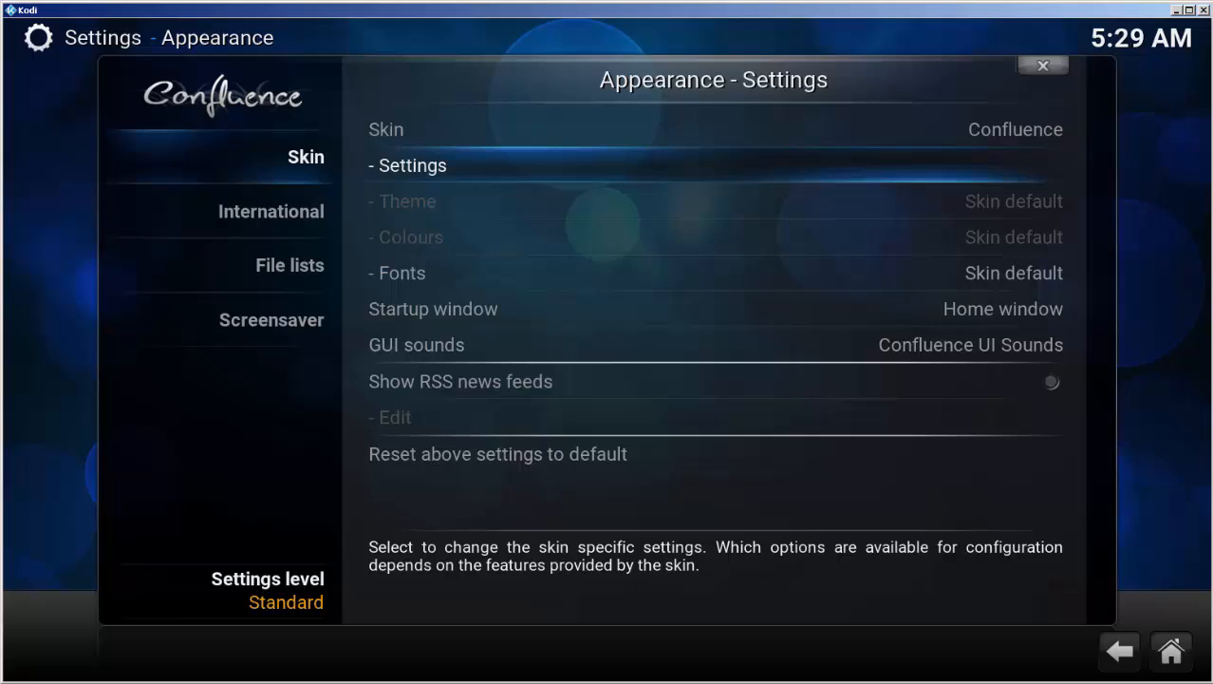
left_click(408, 165)
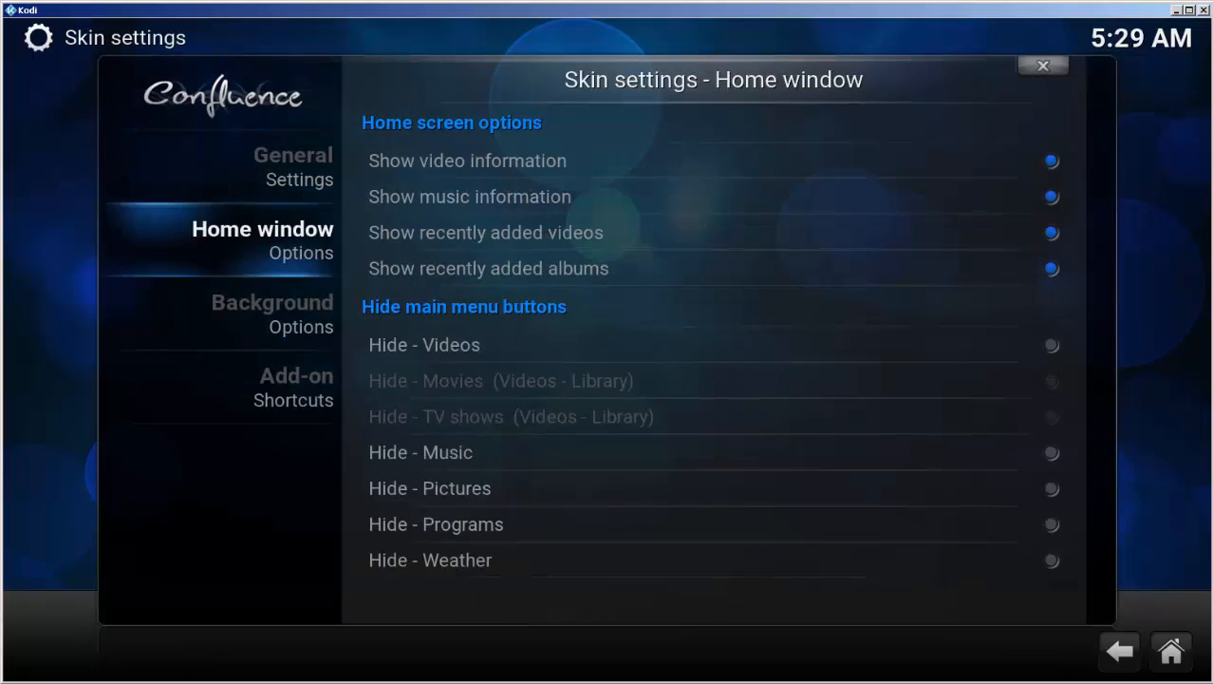
left_click(295, 387)
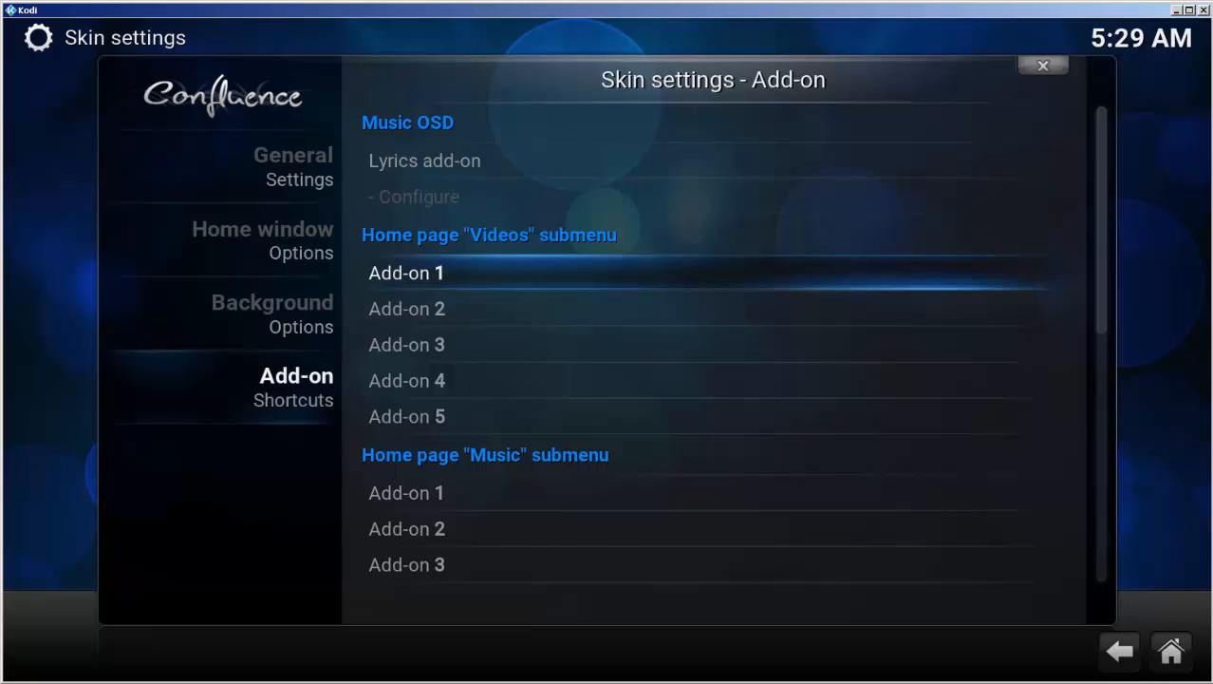
left_click(407, 273)
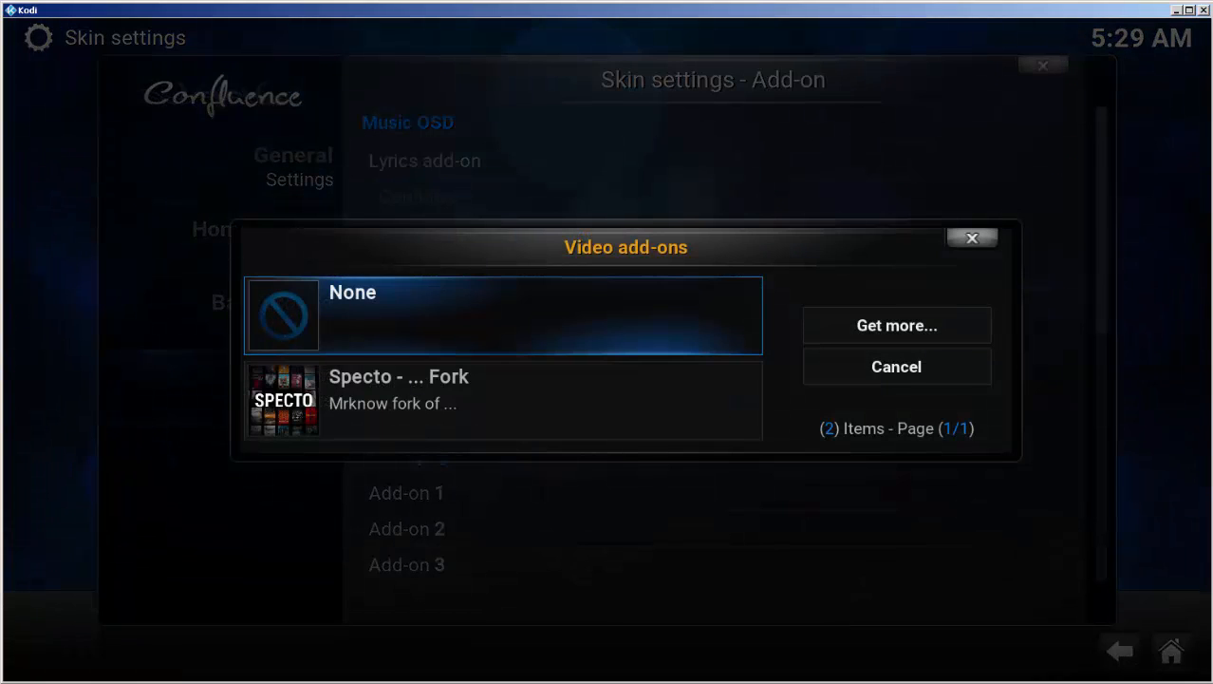